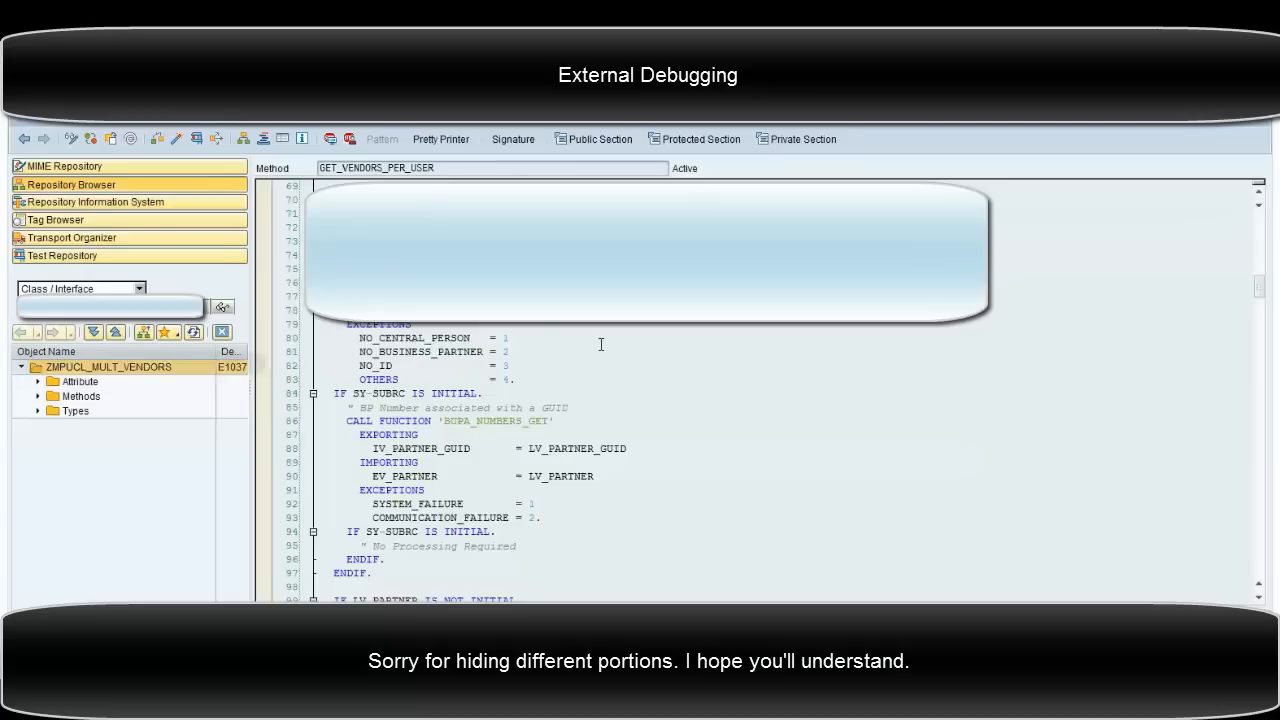
- Locate class ZMPUCL_MULT_VENDORS, mark line 74's BP_CENTRALPERSON_GET call with an external breakpoint, and reach the editor settings
left_click(108, 368)
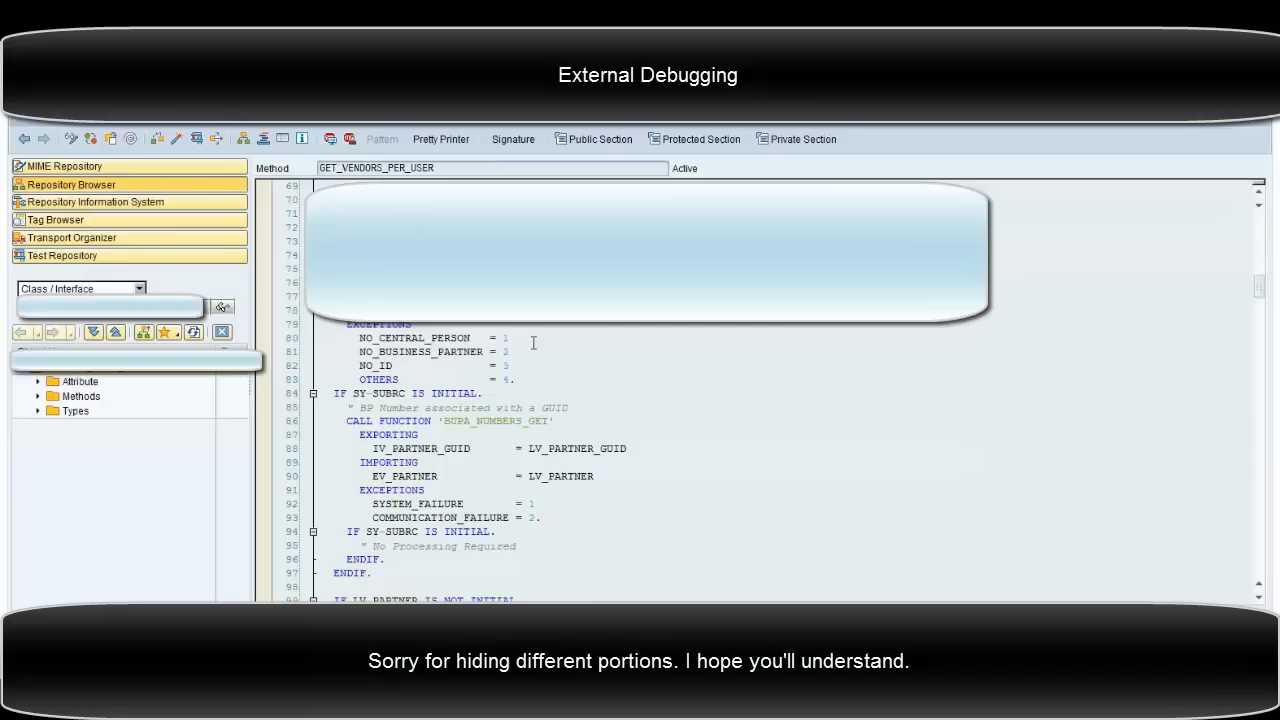
scroll("up", 3)
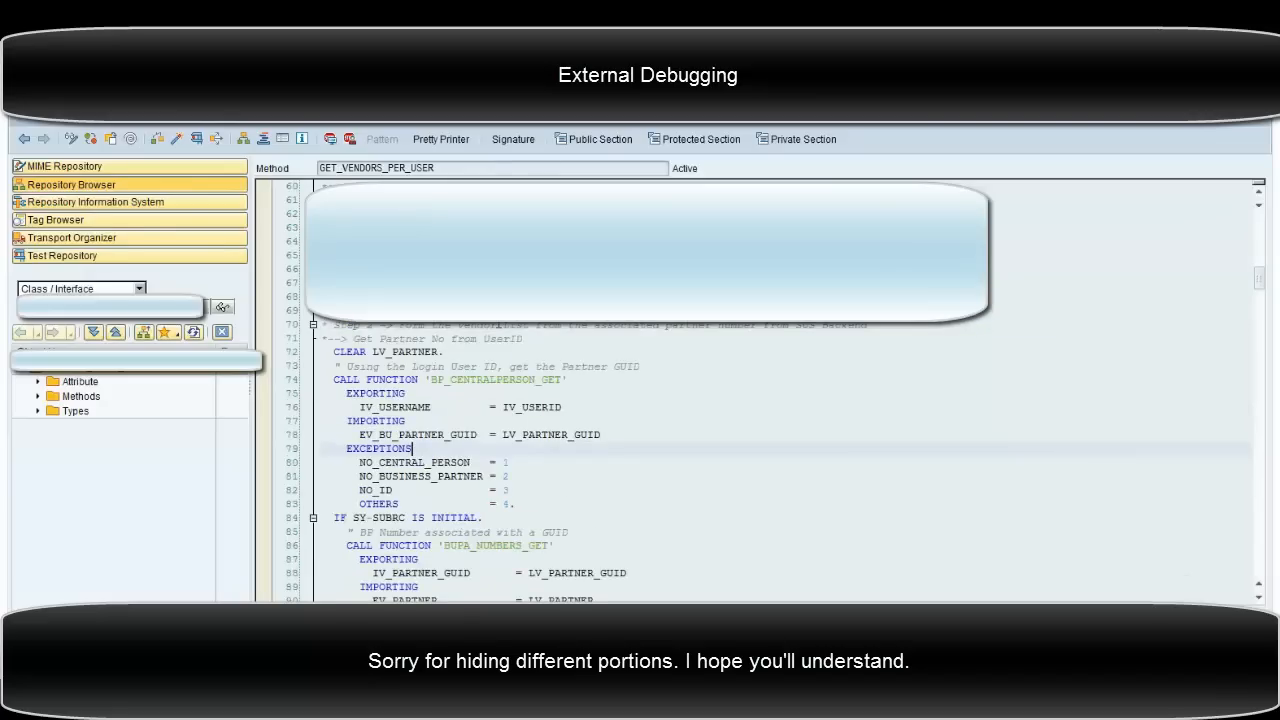
scroll("down", 3)
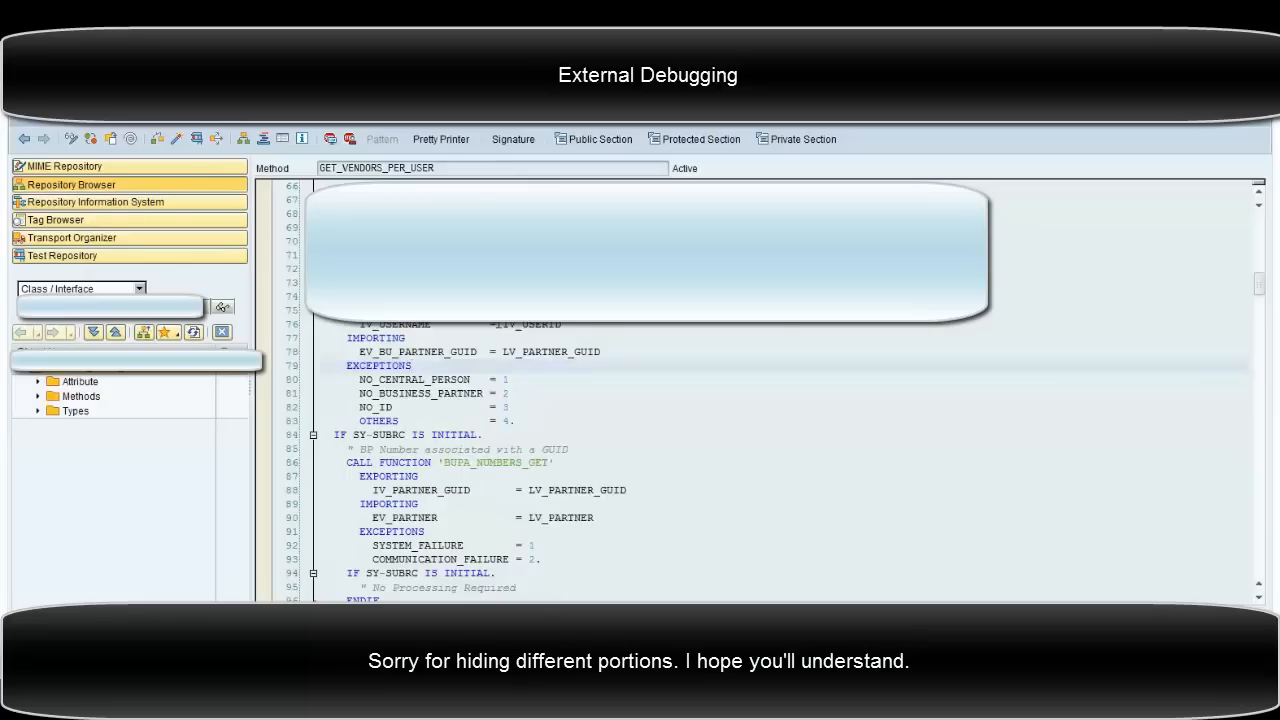
type("ZMPUCL_MULT_VENDORS")
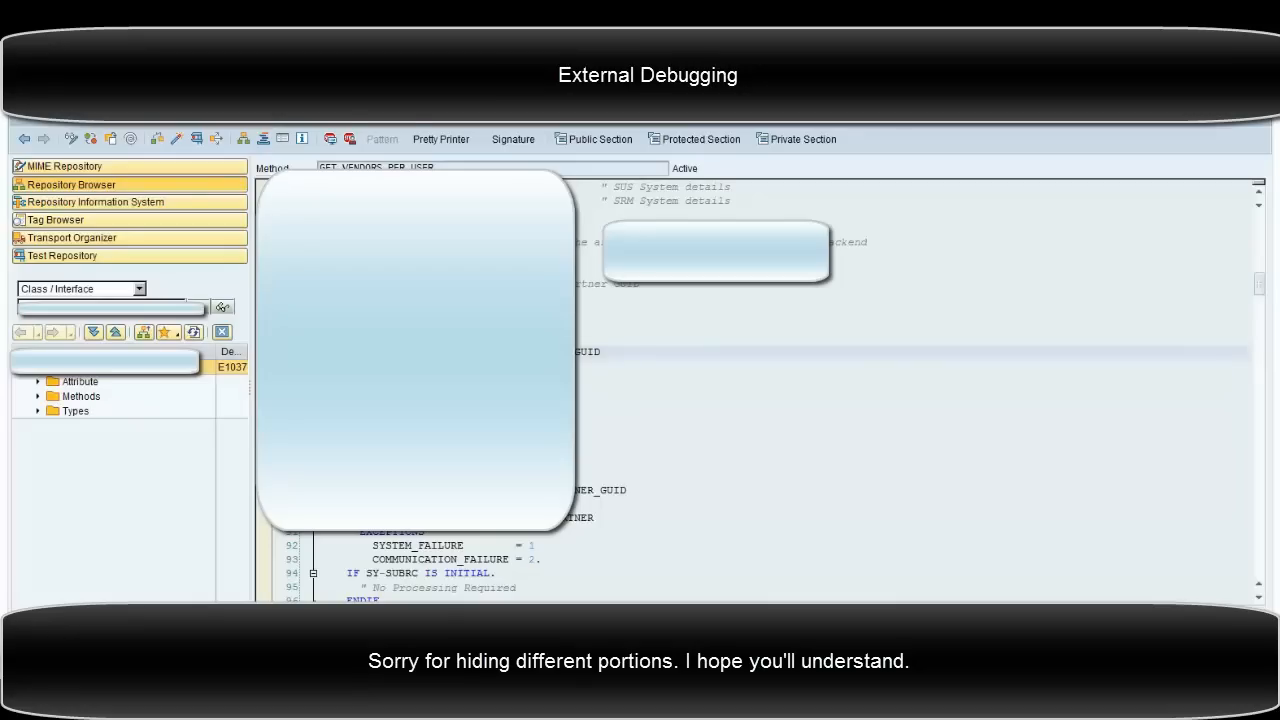
mouse_move(348, 140)
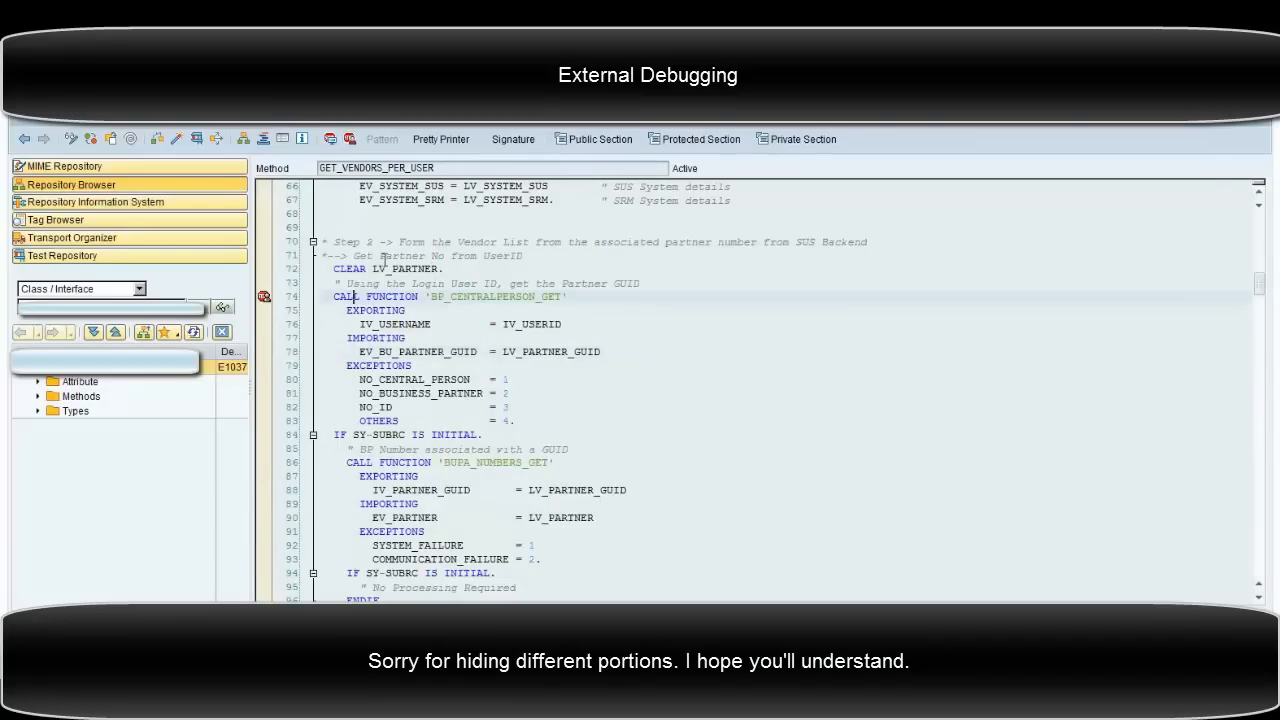
mouse_move(272, 322)
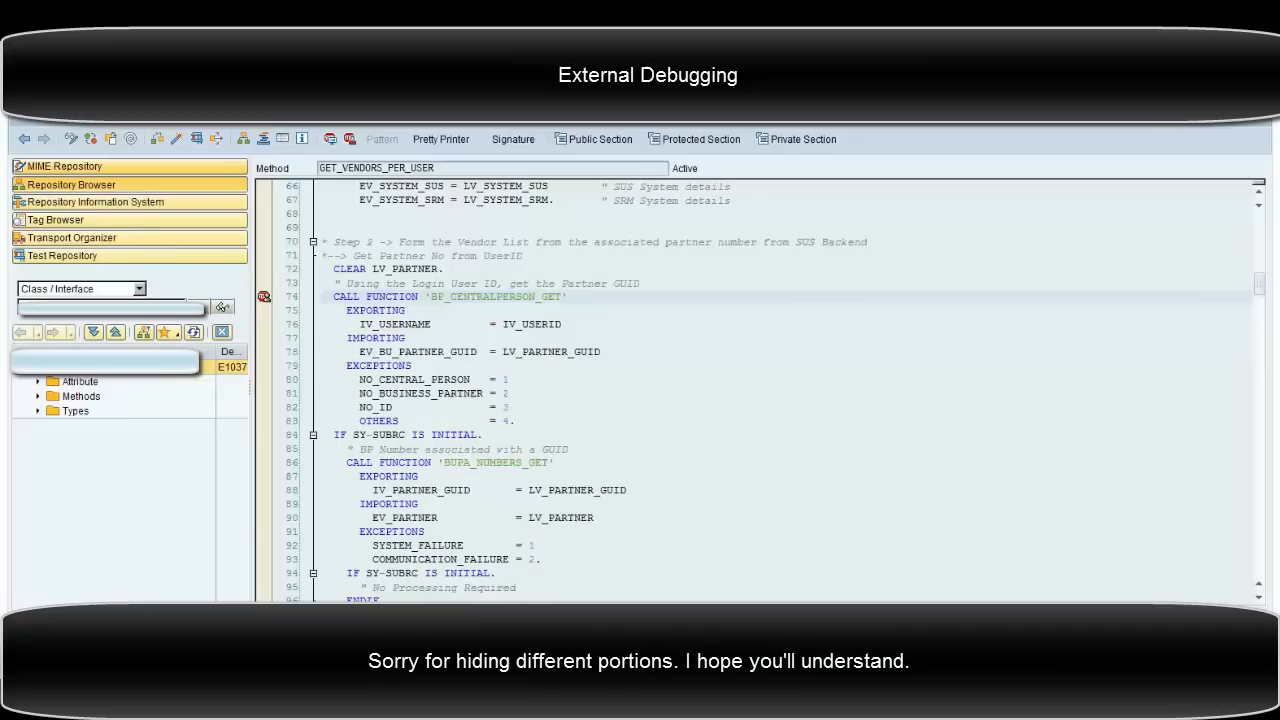
left_click(156, 138)
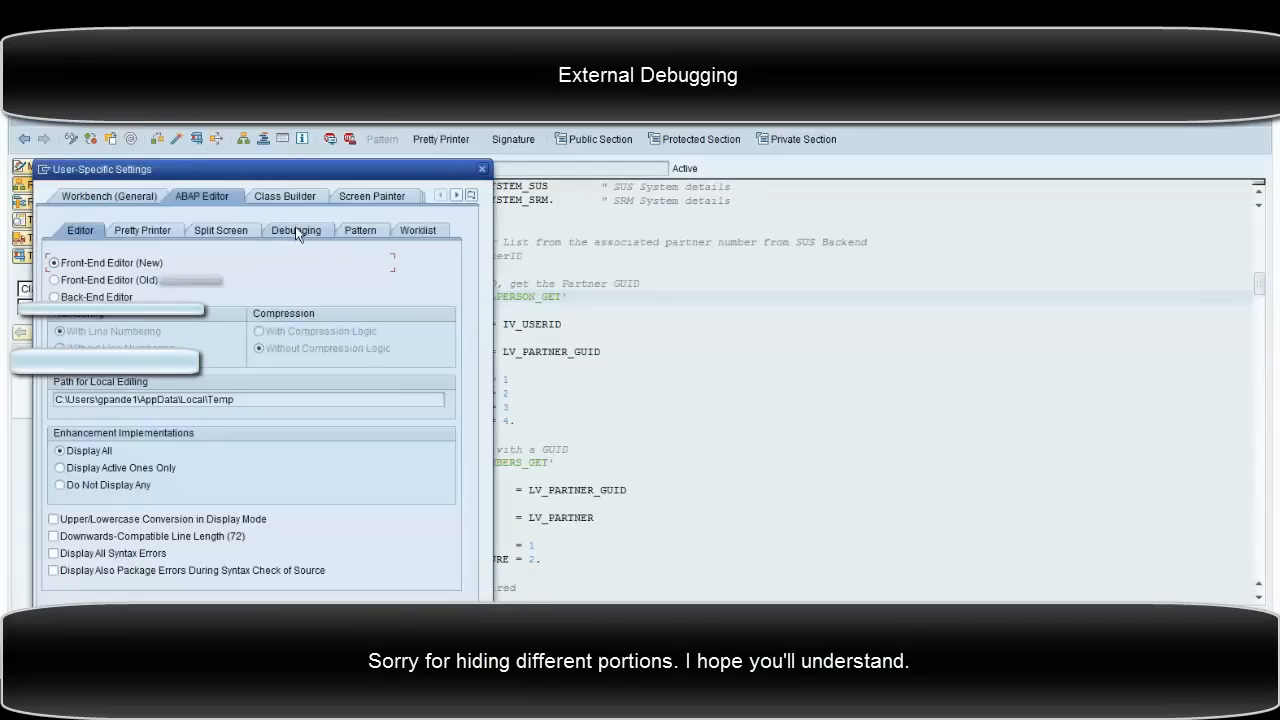
- Name the other user for external-request debugging under ABAP Editor > Debugging and confirm the settings
left_click(296, 230)
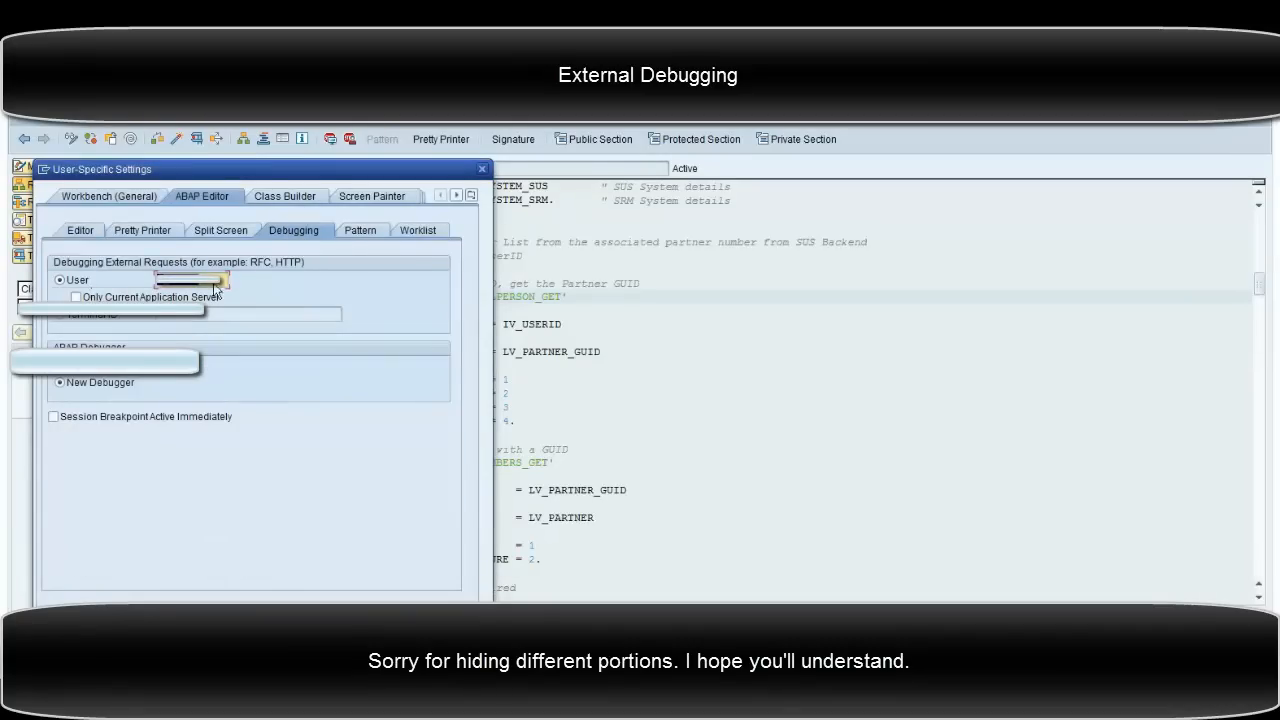
mouse_move(136, 284)
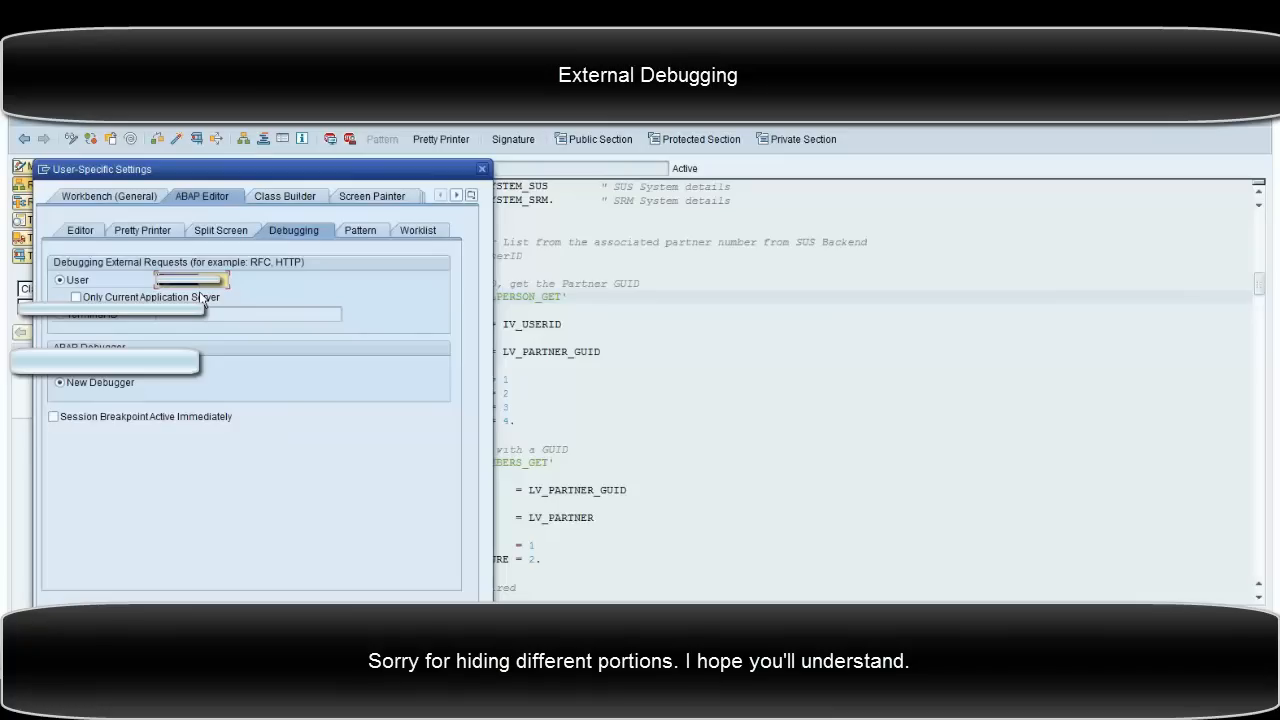
mouse_move(136, 318)
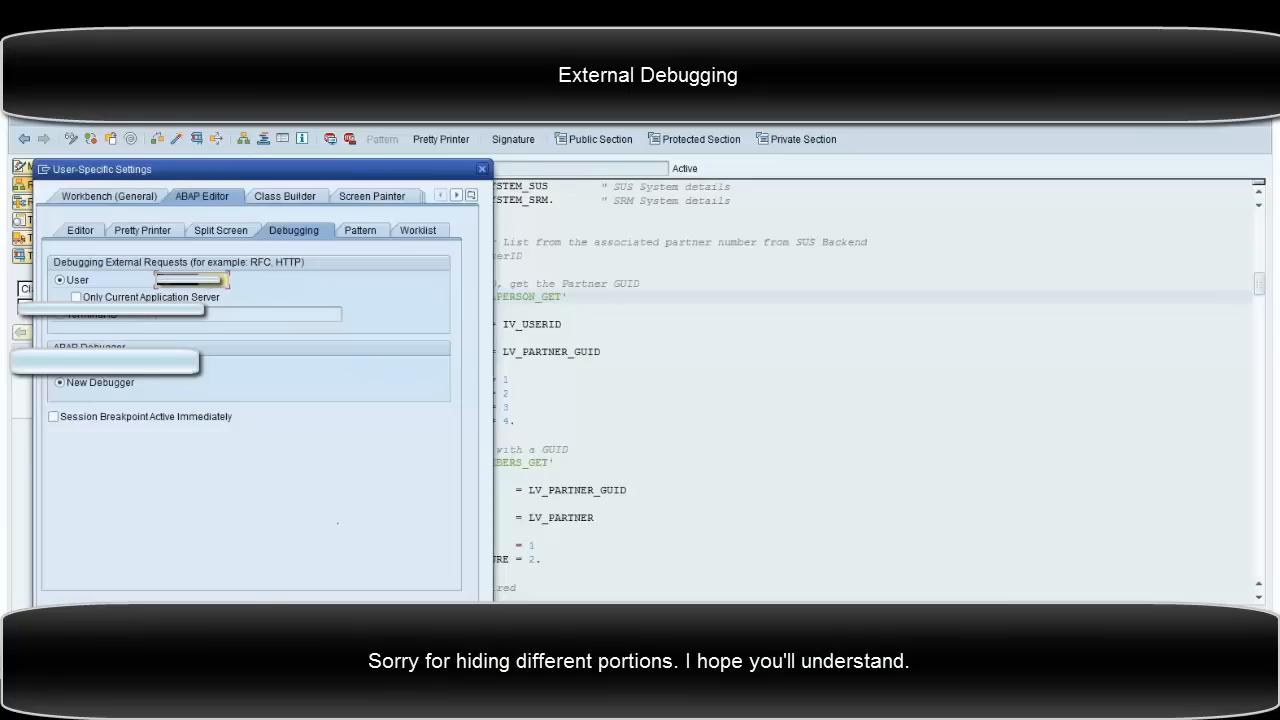
left_click(480, 168)
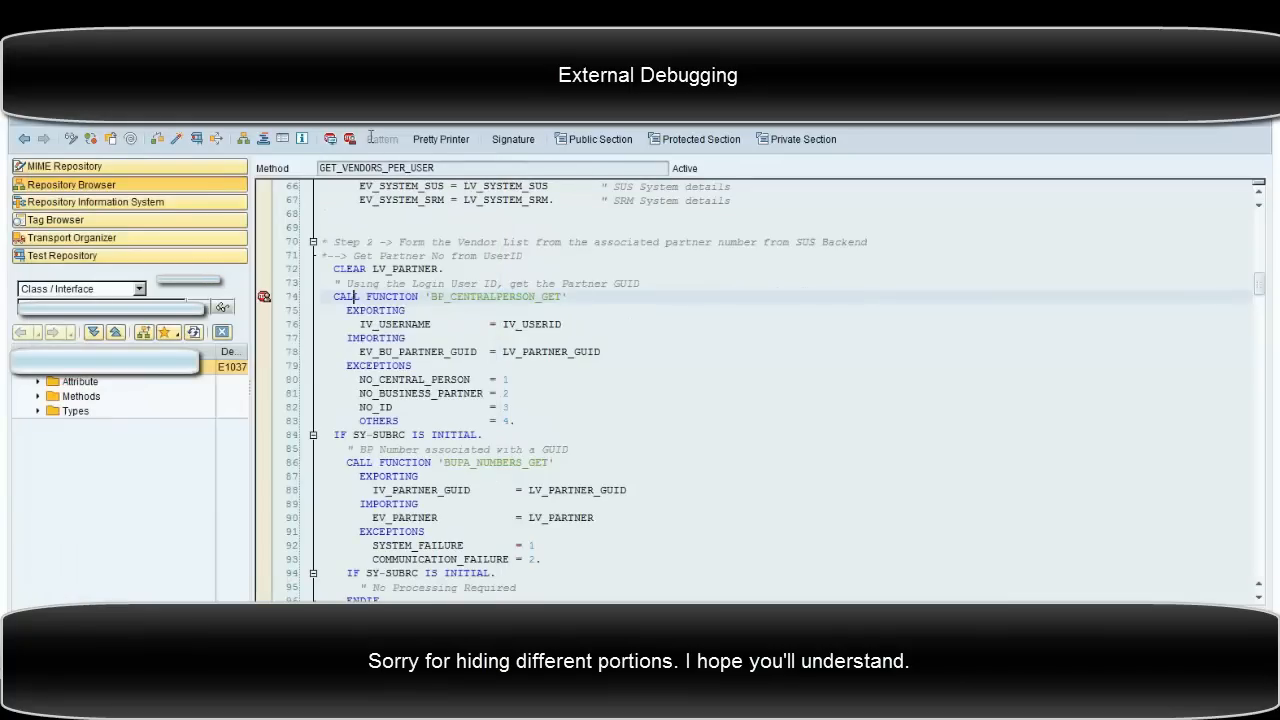
mouse_move(350, 138)
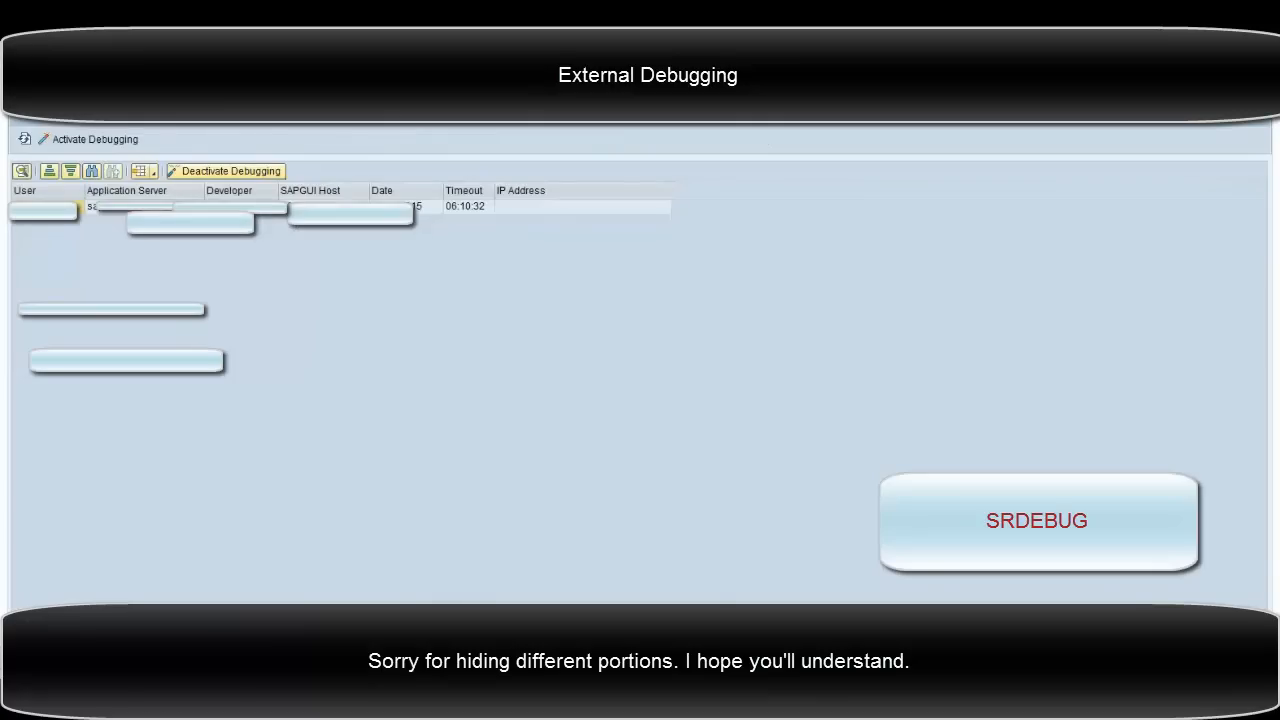
mouse_move(96, 140)
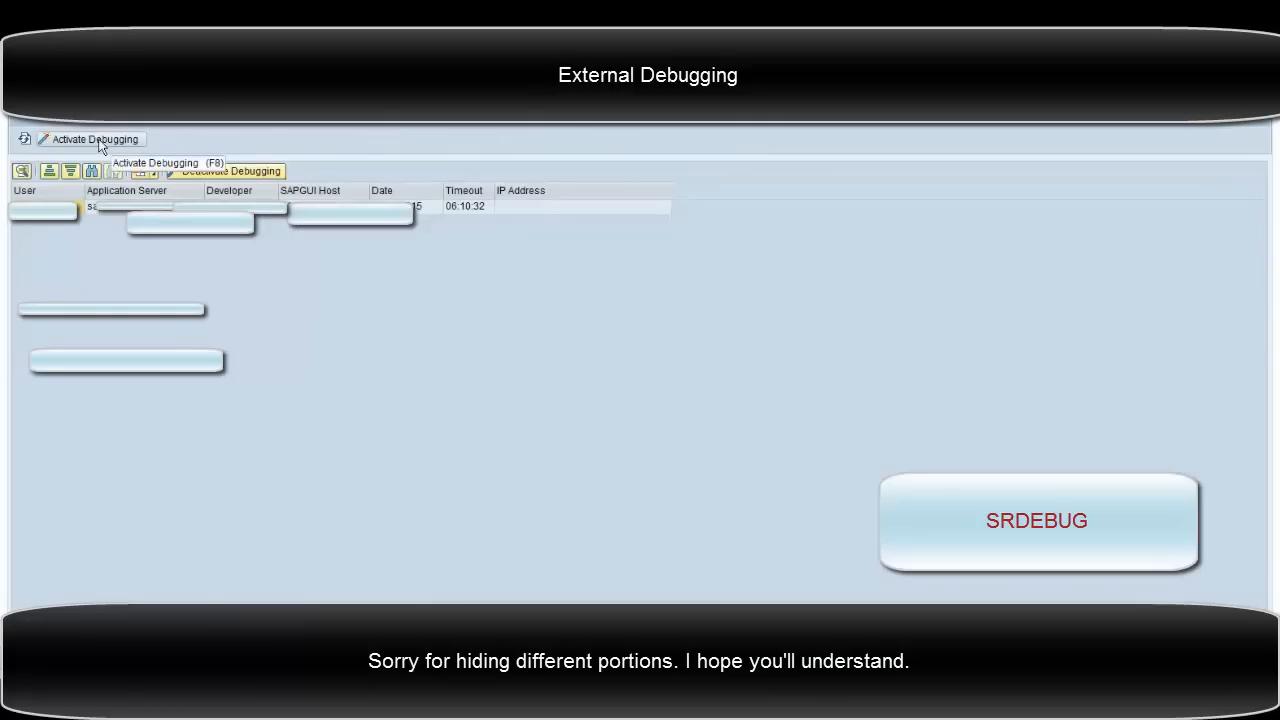
- Activate debugging (F8) for all application servers using the already-set external breakpoints and continue
left_click(84, 140)
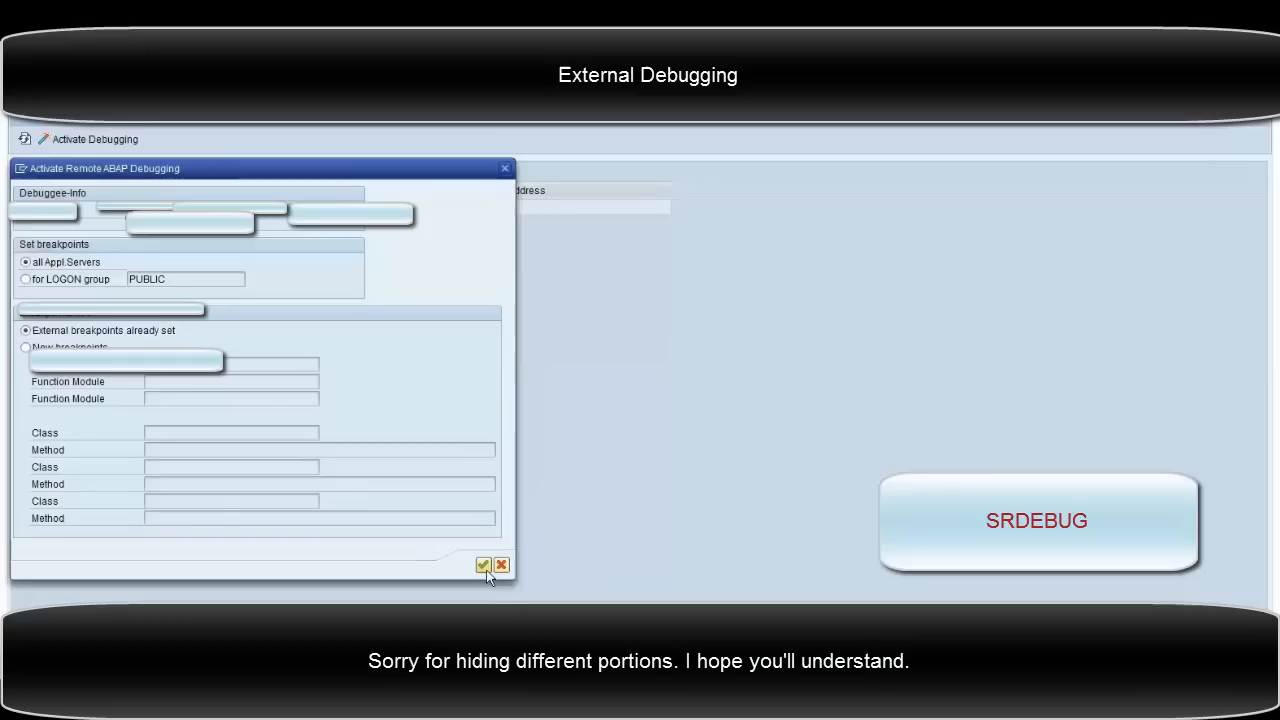
mouse_move(484, 564)
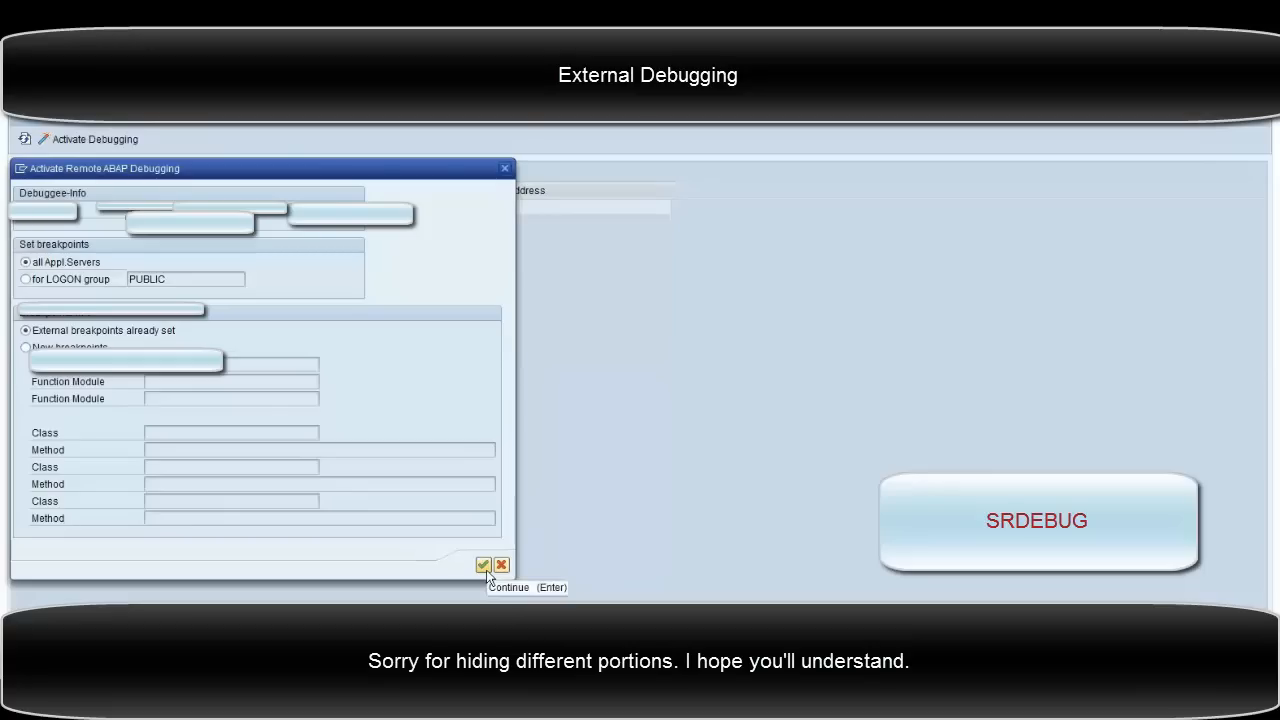
left_click(484, 564)
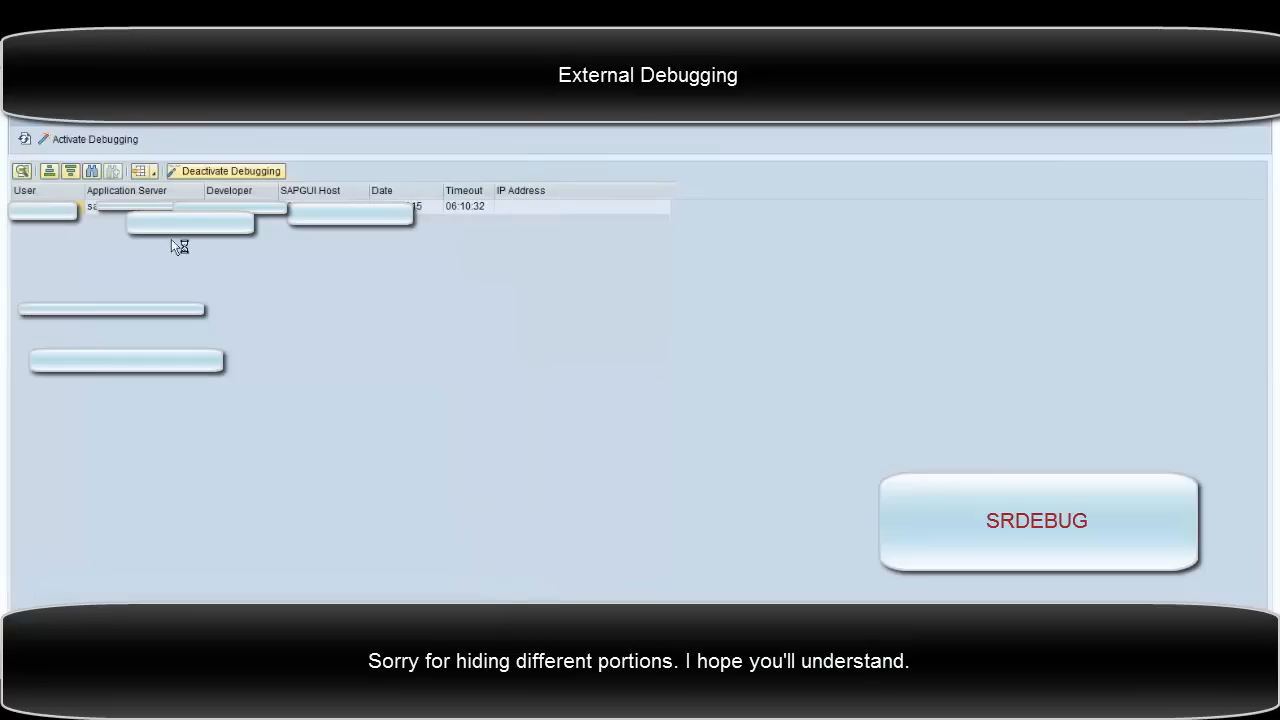
left_click(224, 172)
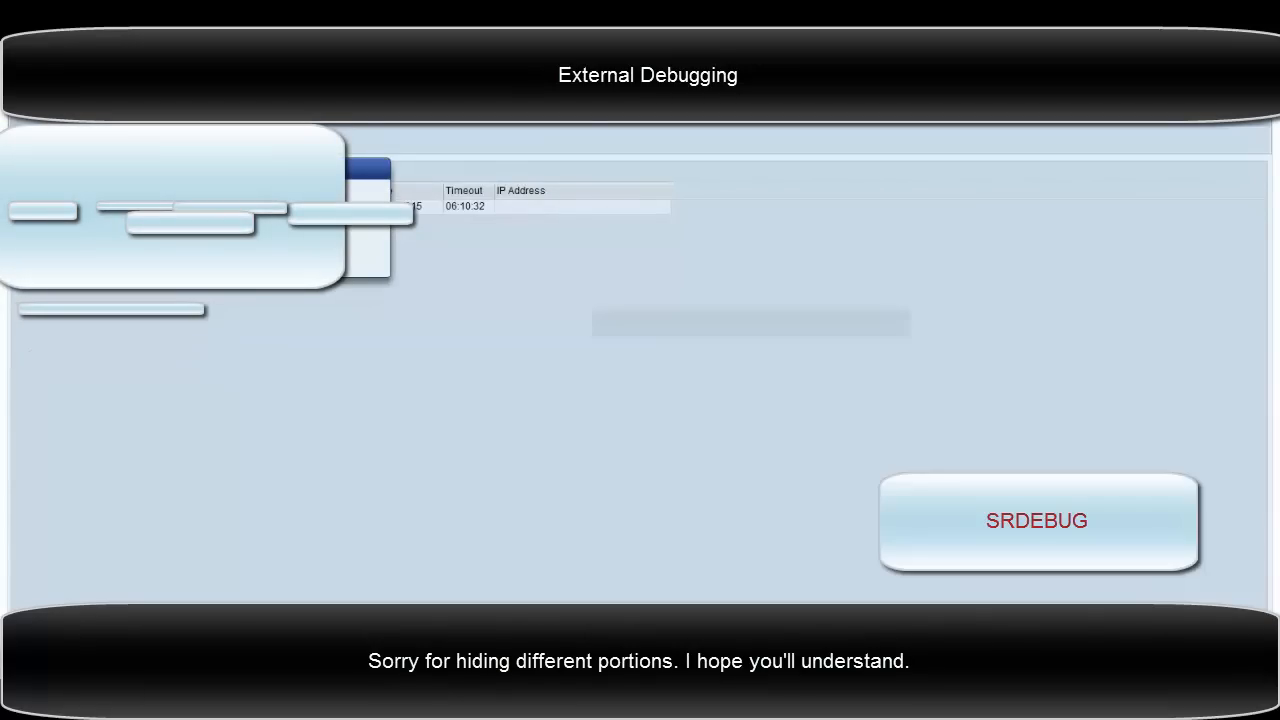
left_click(1036, 520)
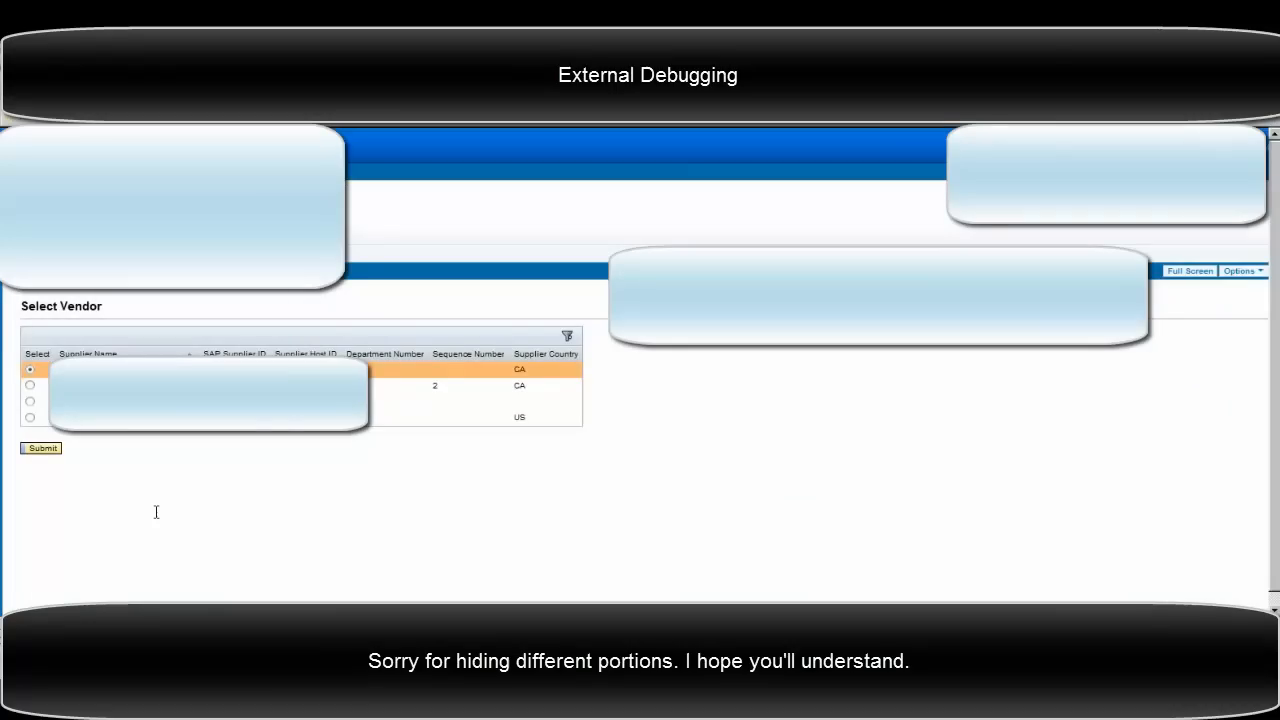
mouse_move(430, 344)
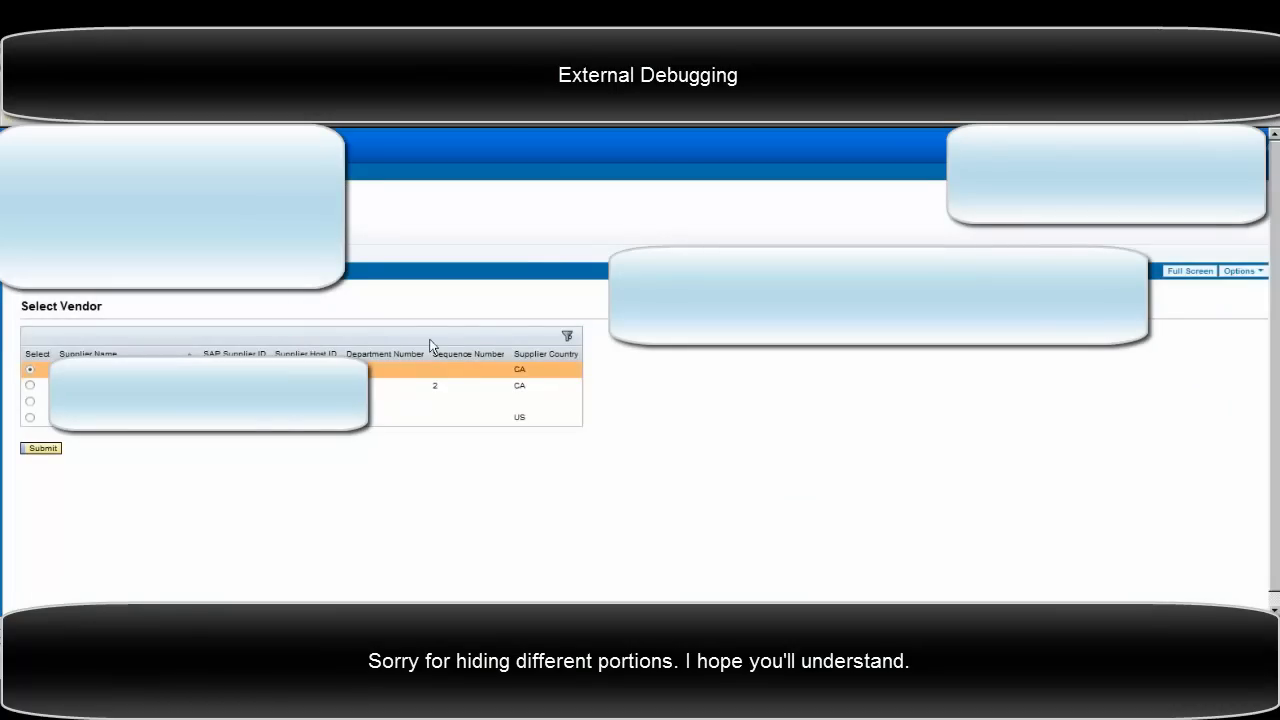
mouse_move(458, 552)
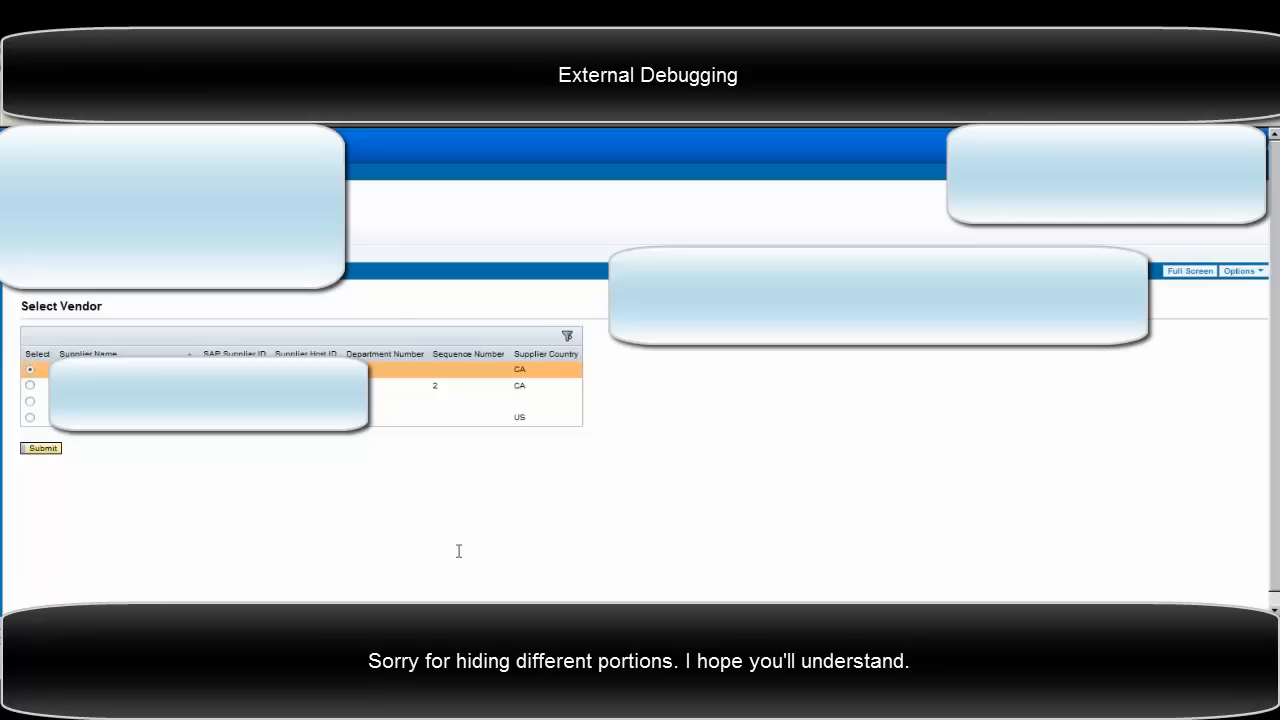
mouse_move(772, 488)
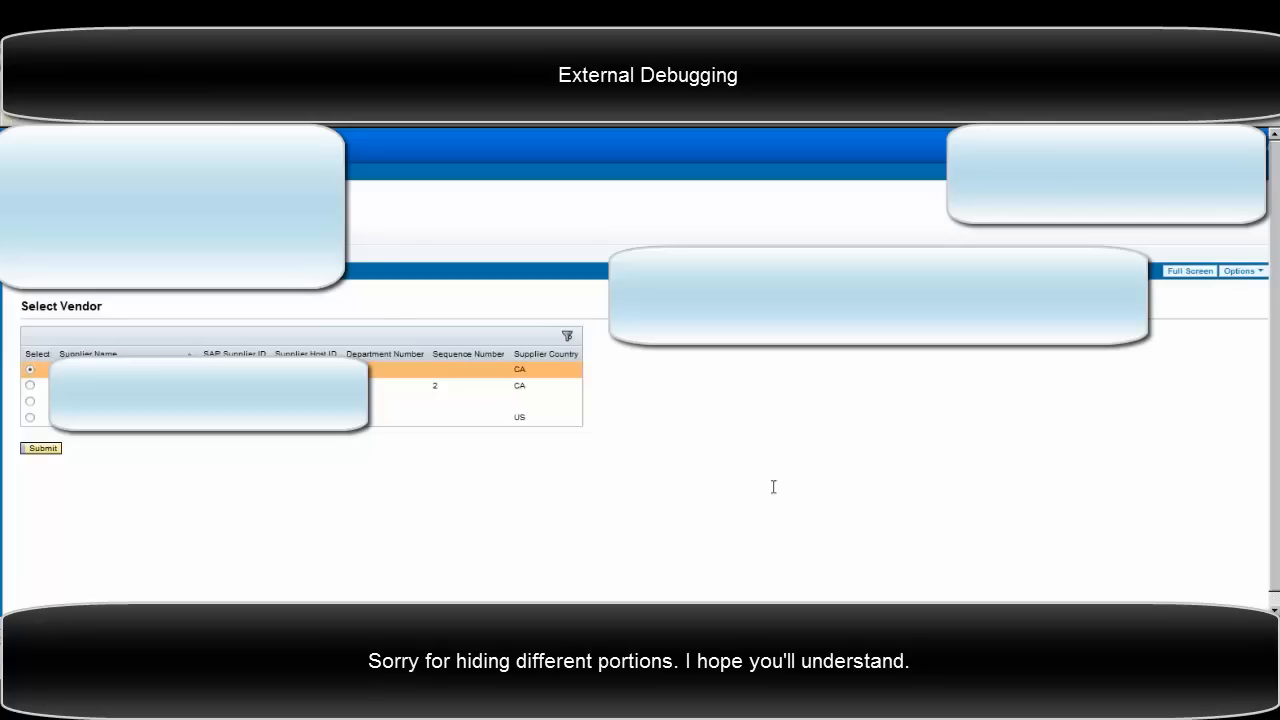